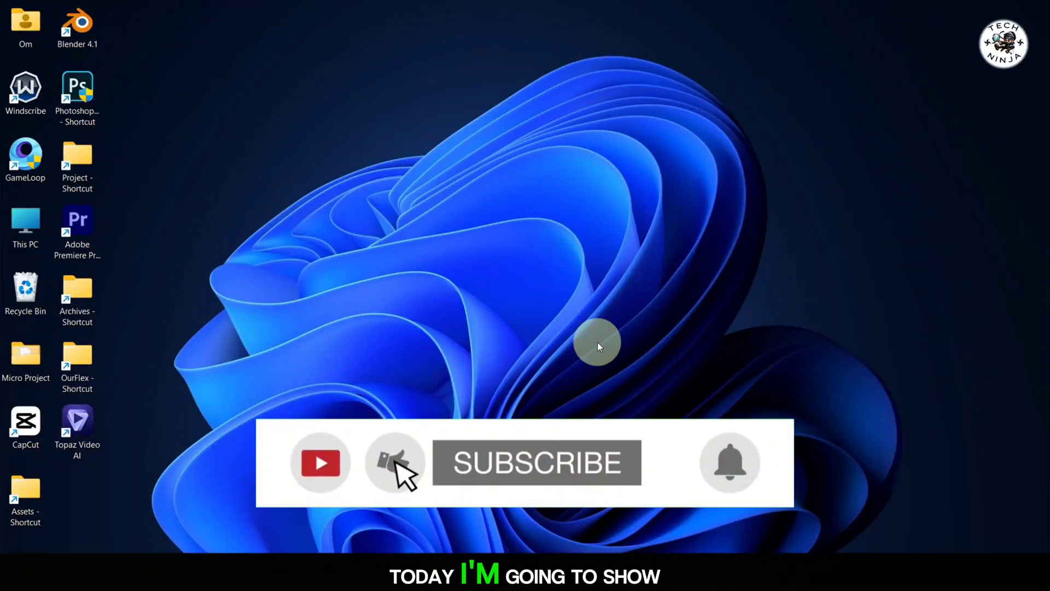
# Launch GameLoop and reach the phone model page in its settings
pyautogui.click(536, 462)
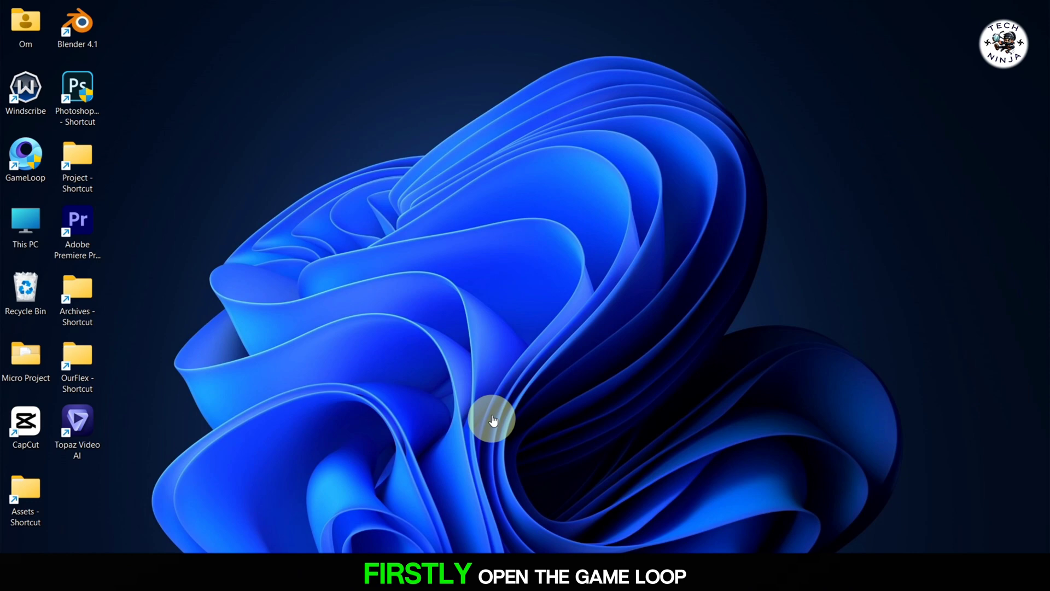
pyautogui.moveTo(554, 388)
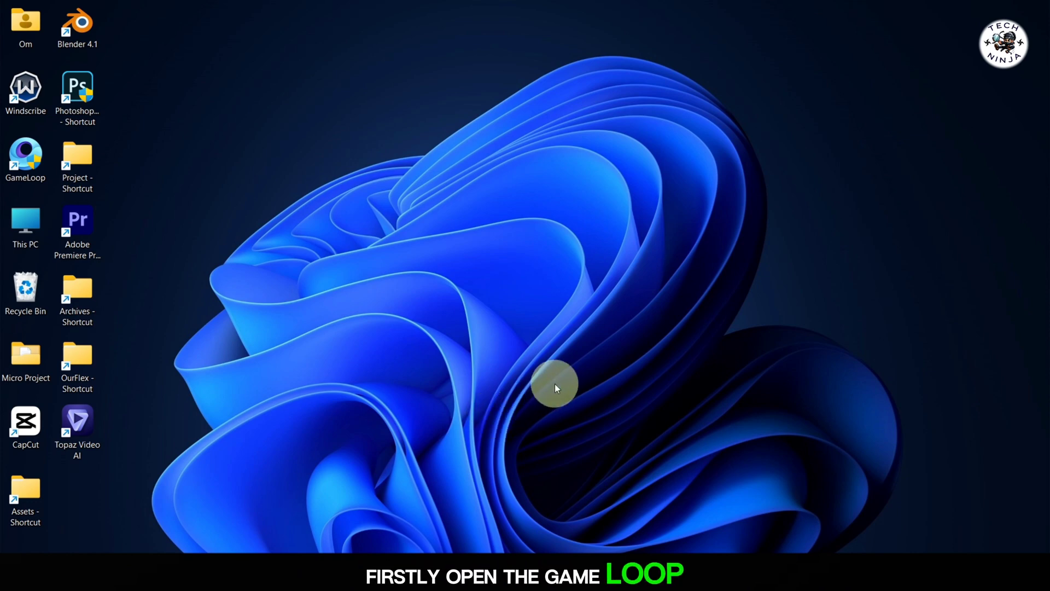
pyautogui.doubleClick(25, 155)
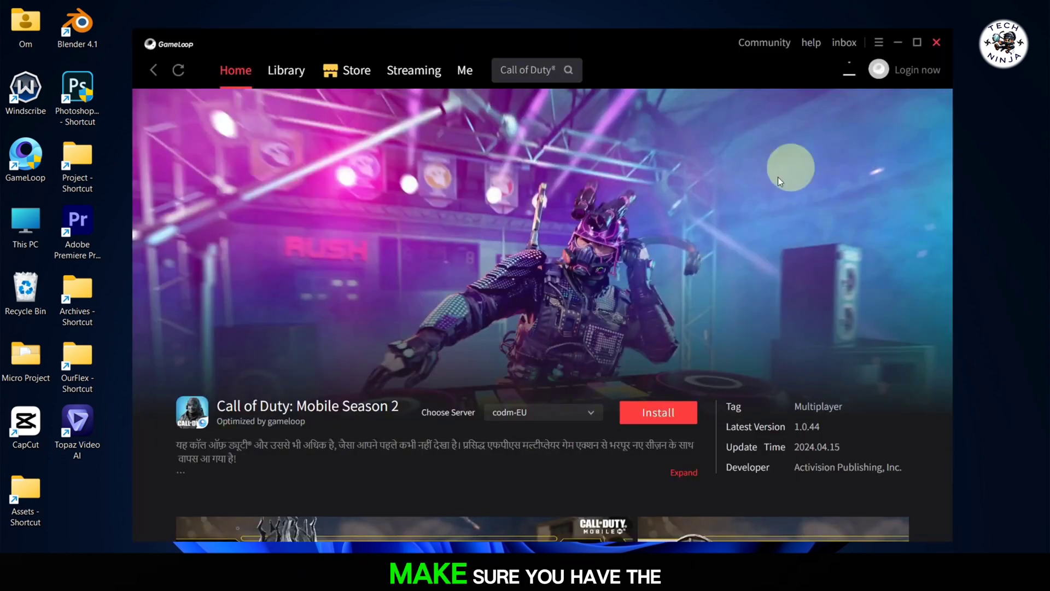
pyautogui.click(878, 43)
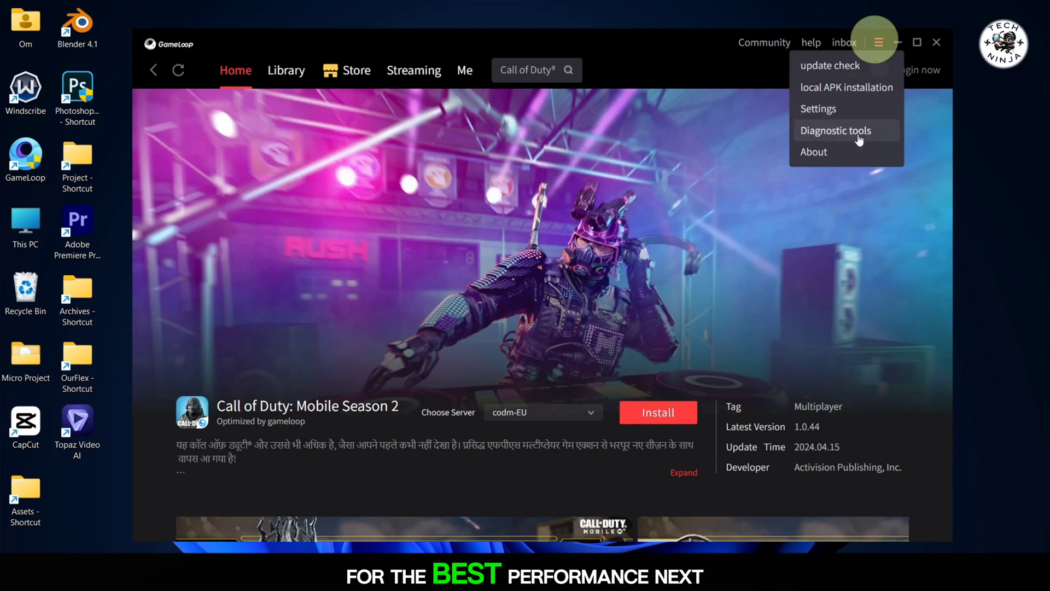
pyautogui.click(818, 109)
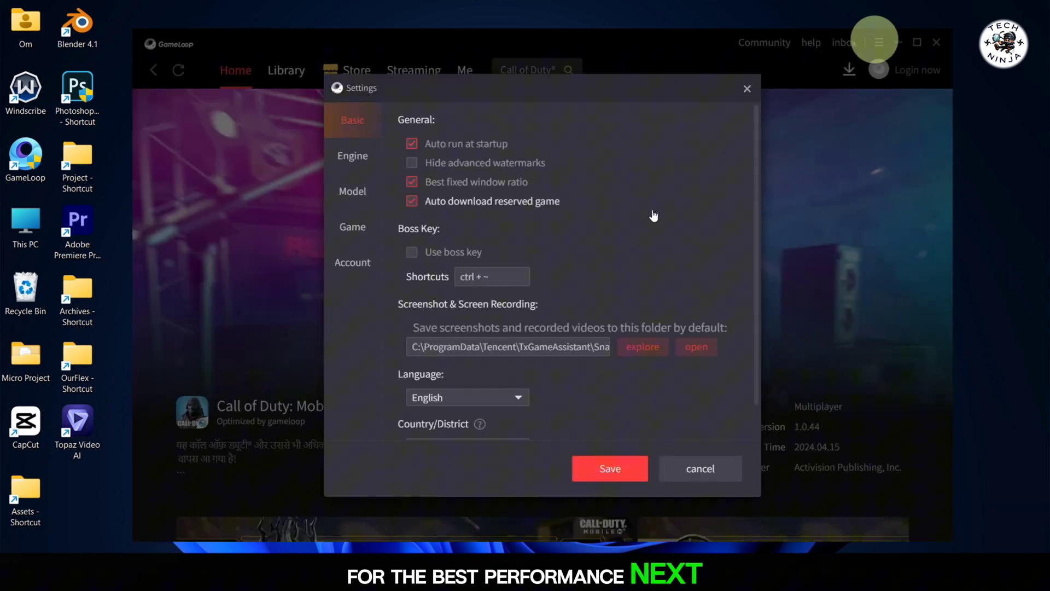
pyautogui.click(352, 155)
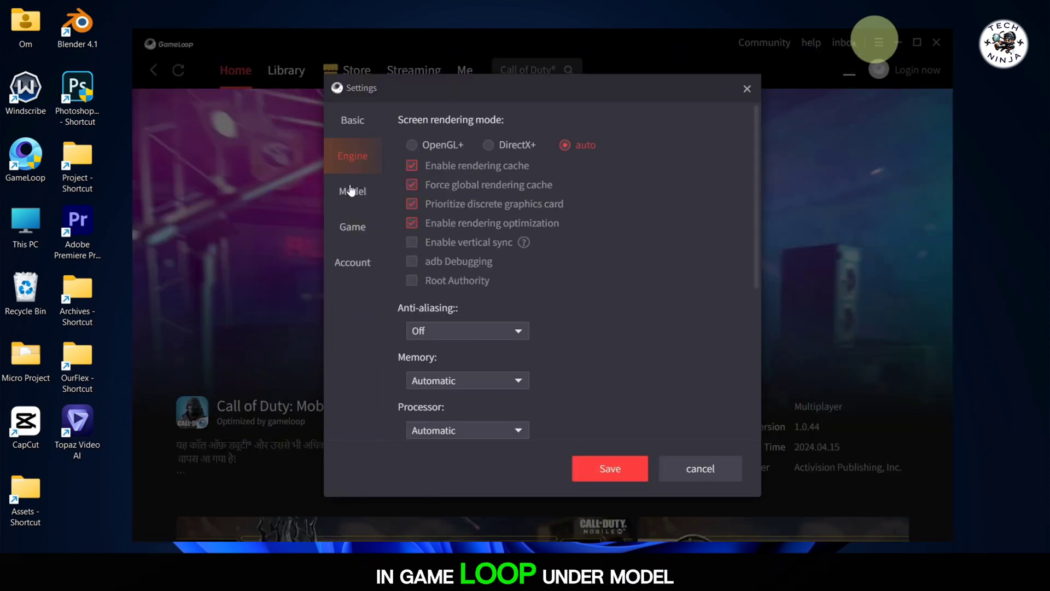
pyautogui.click(351, 190)
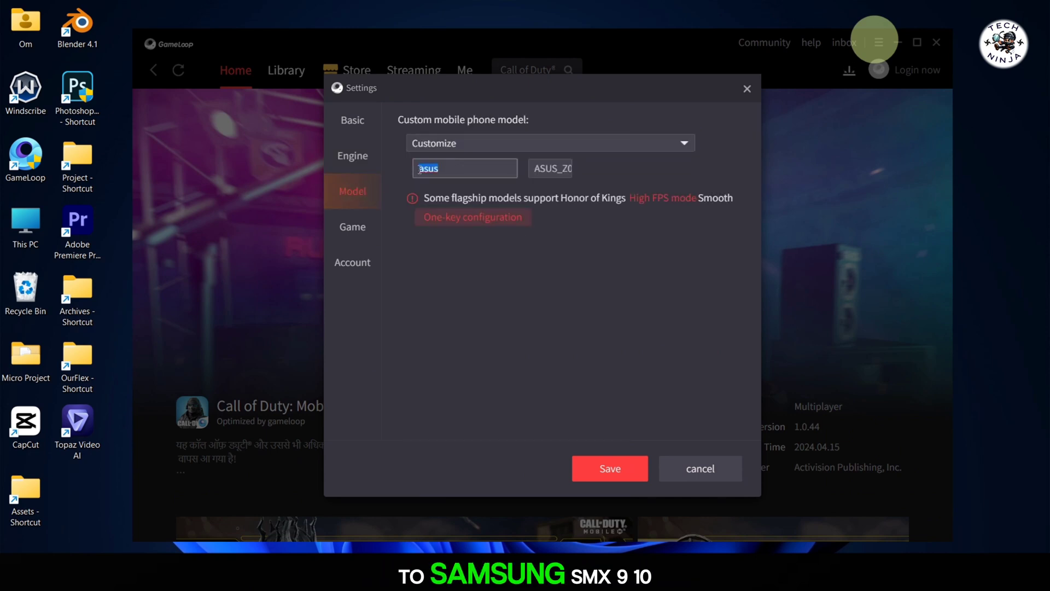
# Enter custom model brand SAMSUNG and model SM-X910
pyautogui.write('SAMSUNG')
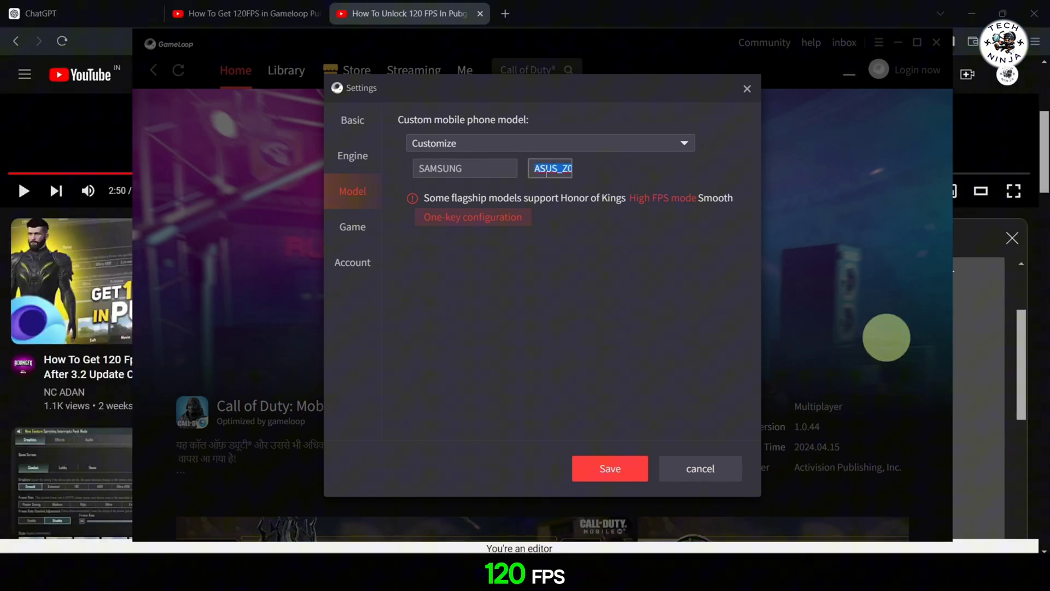
pyautogui.write('SM-X910')
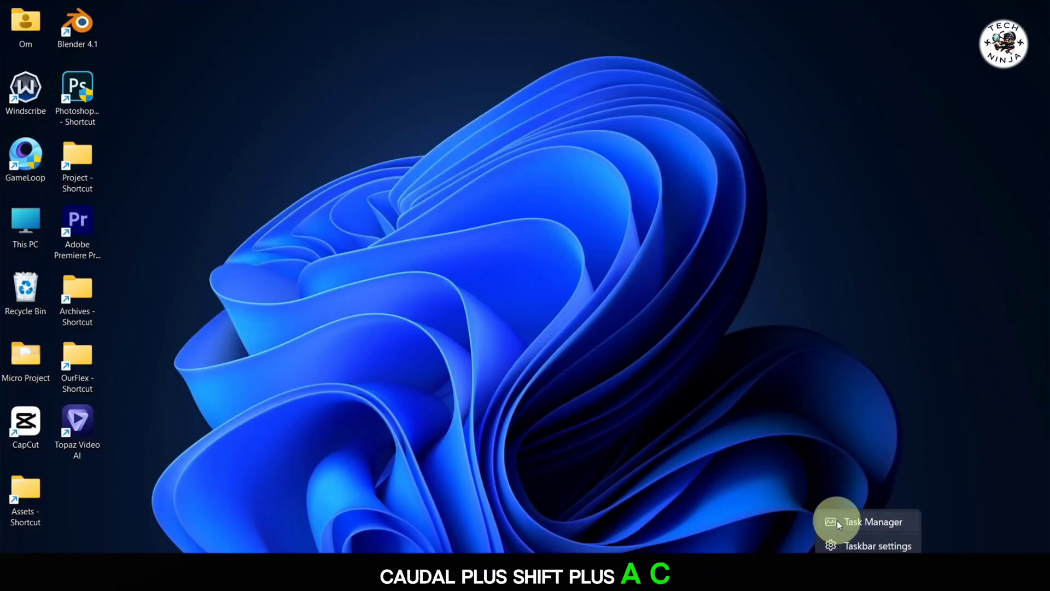
pyautogui.click(872, 521)
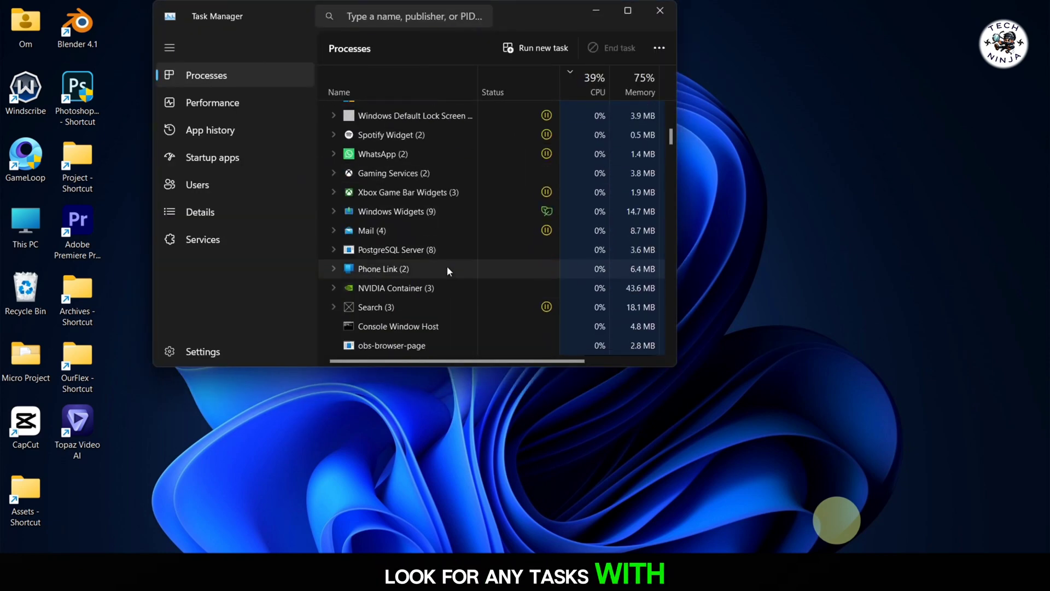
pyautogui.click(628, 11)
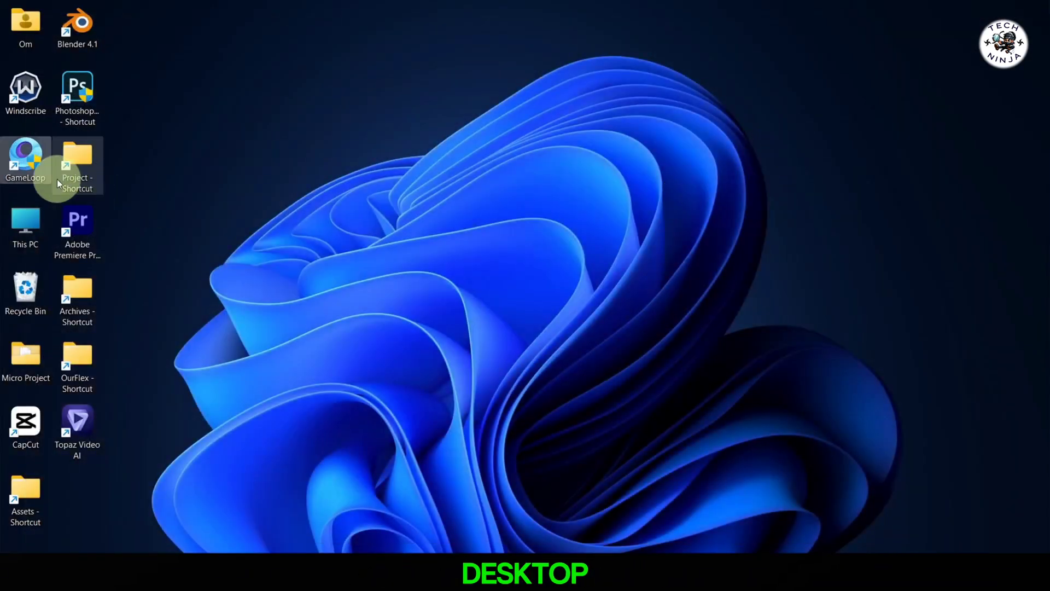
# Locate GameLoop's install location and enter the TxGameAssistant ui folder
pyautogui.rightClick(77, 157)
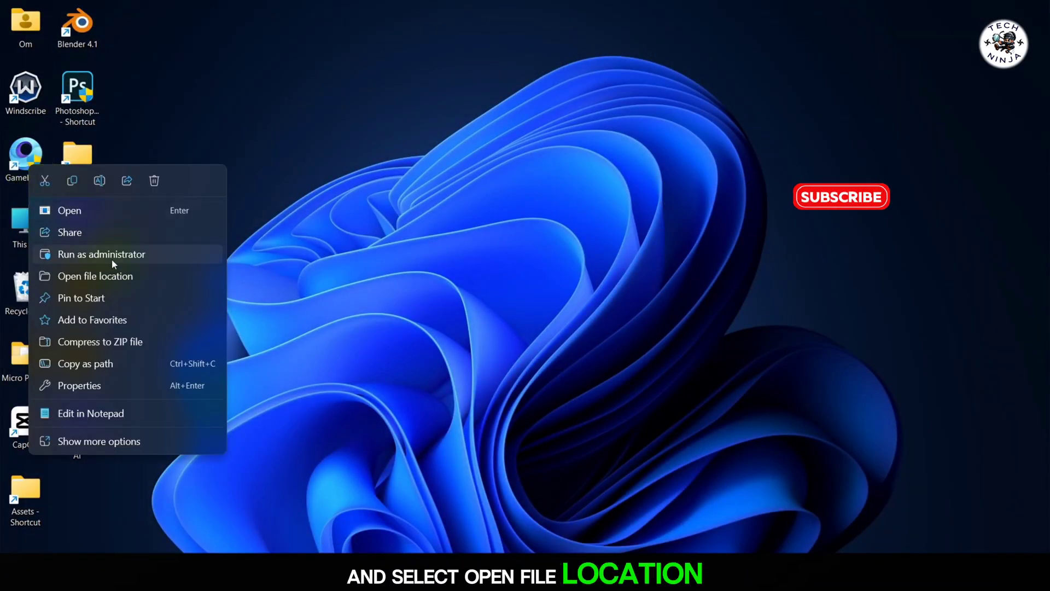
pyautogui.click(96, 276)
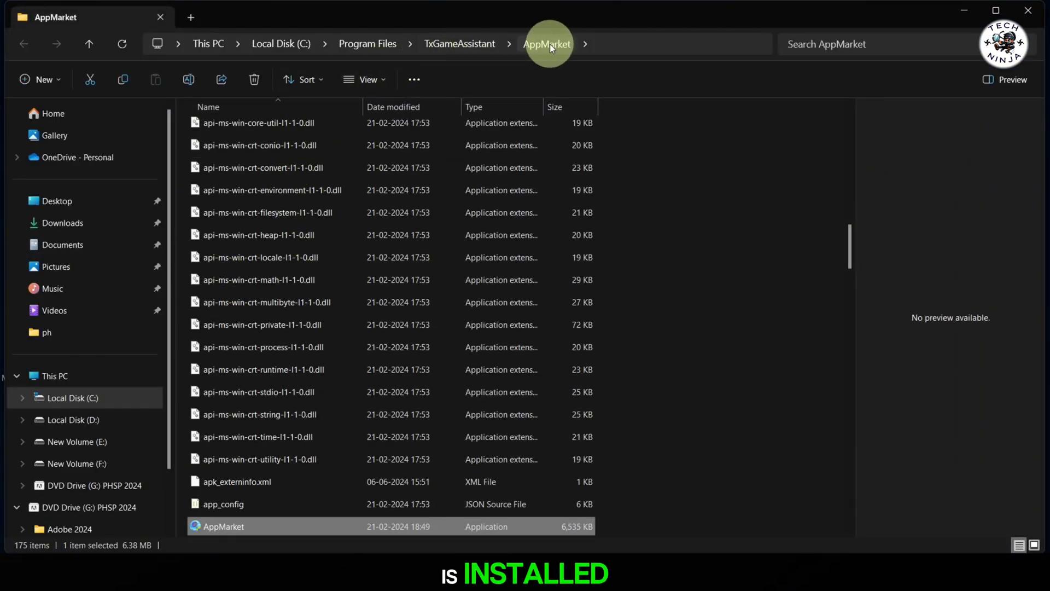
pyautogui.moveTo(460, 44)
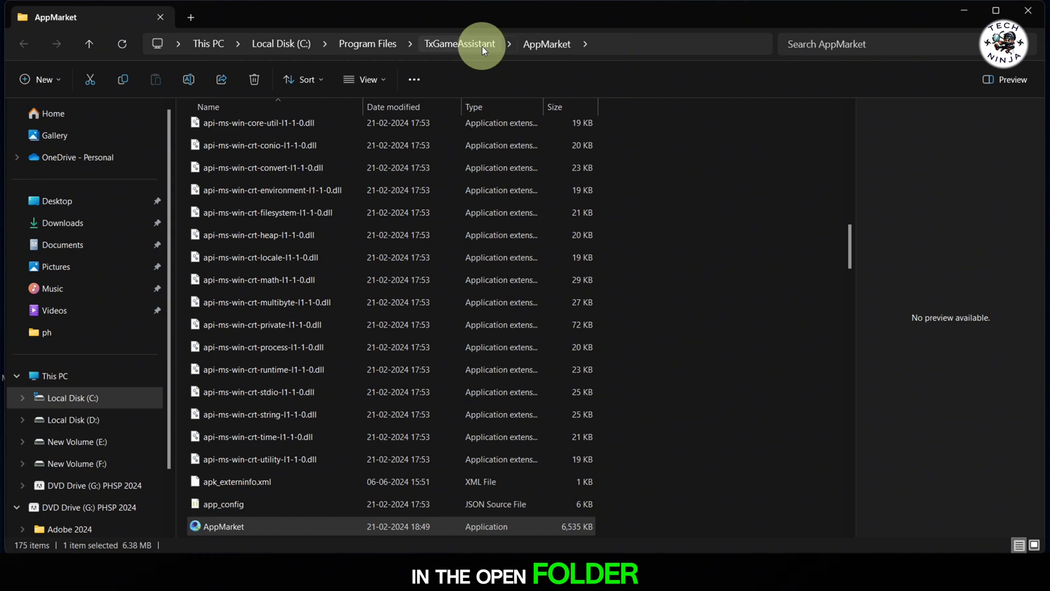
pyautogui.click(459, 44)
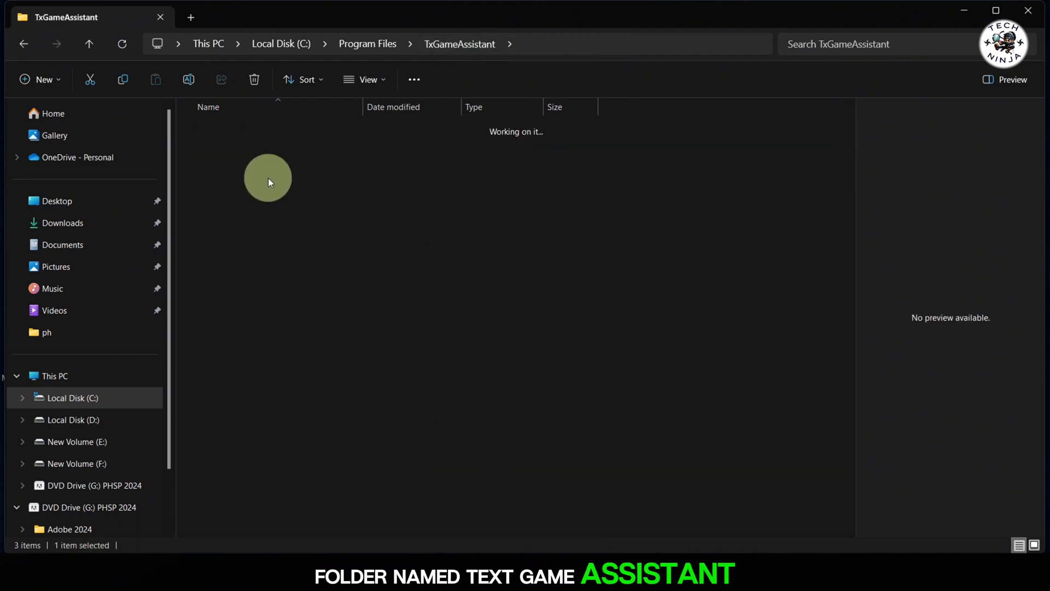
pyautogui.doubleClick(267, 178)
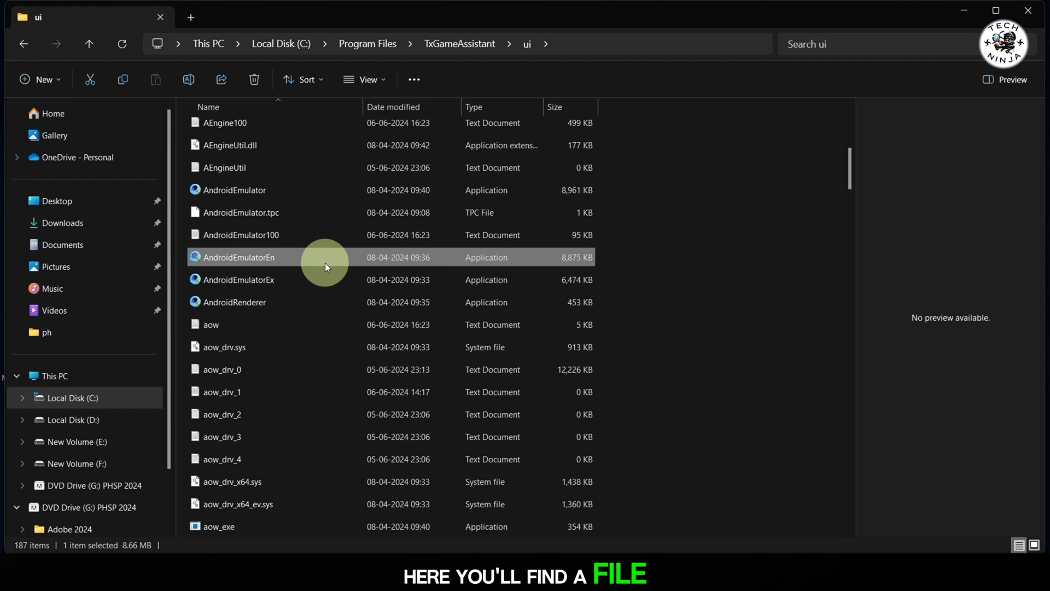
# Create a desktop shortcut for AndroidEmulatorEn from the ui folder
pyautogui.rightClick(324, 260)
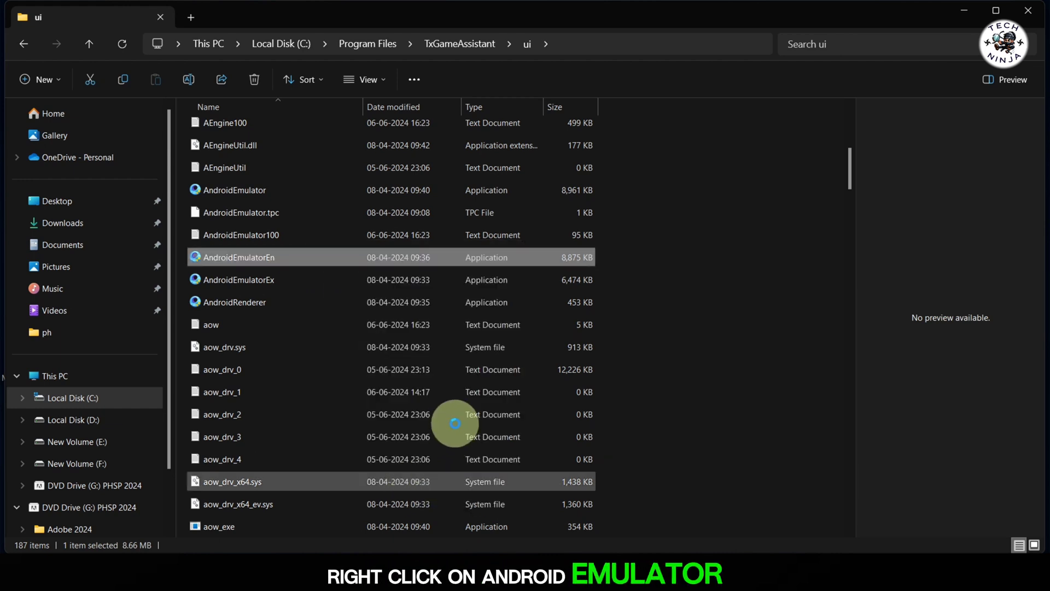
pyautogui.rightClick(235, 256)
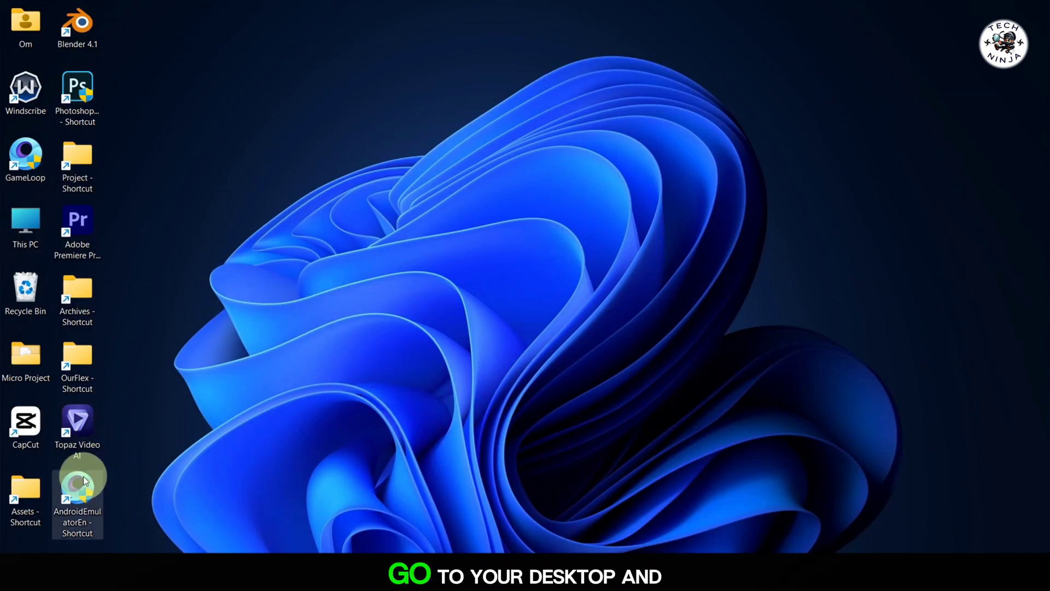
# Append -vm 100 to the AndroidEmulatorEn shortcut's target in its Properties
pyautogui.rightClick(76, 482)
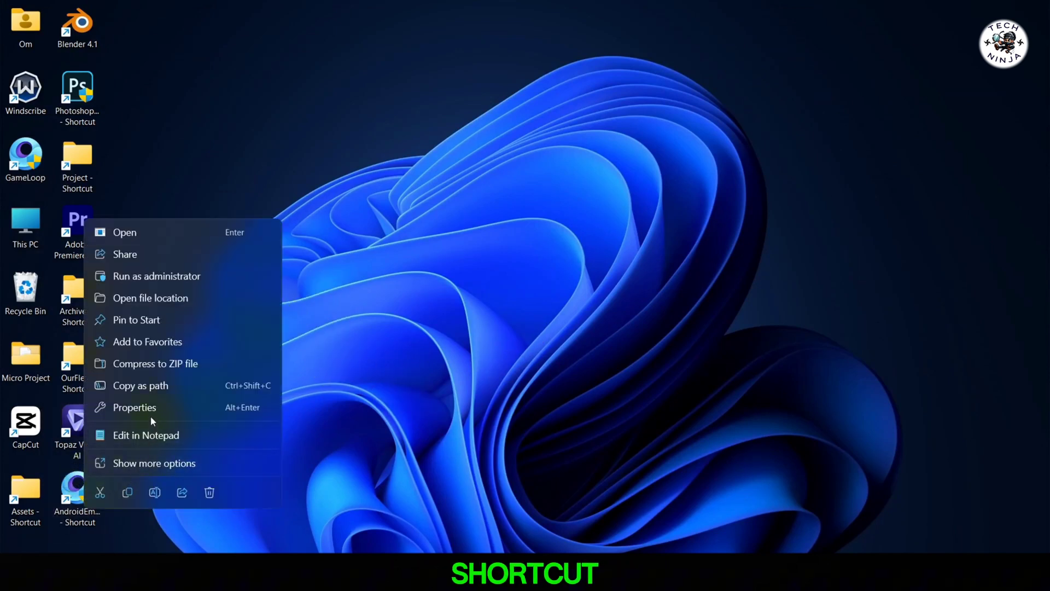
pyautogui.click(134, 407)
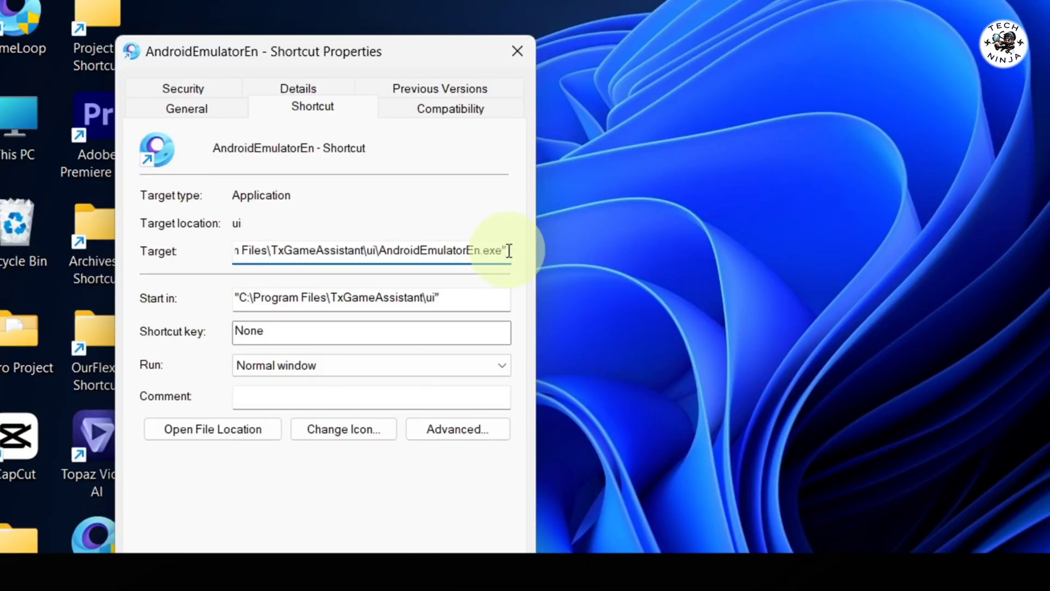
pyautogui.write('-vm 100')
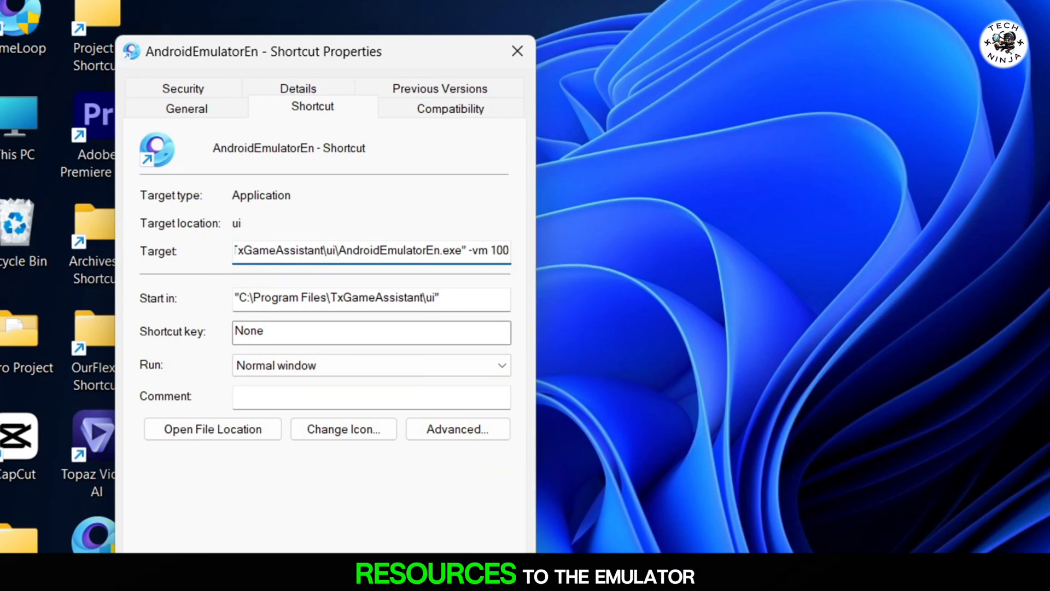
pyautogui.tripleClick(370, 252)
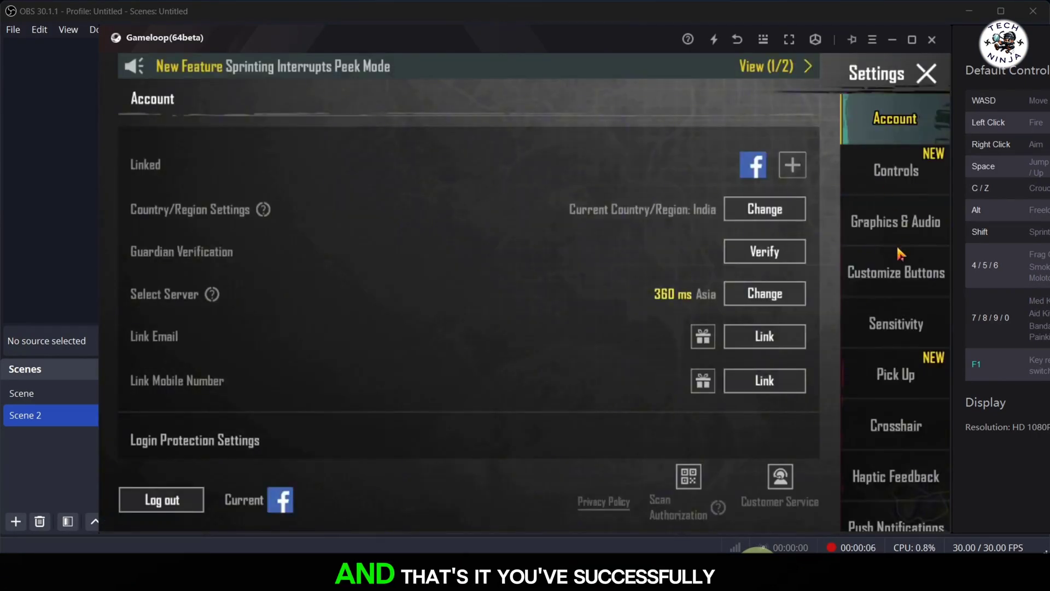
# Choose Ultra Extreme (120 FPS) frame rate under Graphics & Audio, then return to Basic settings
pyautogui.click(895, 221)
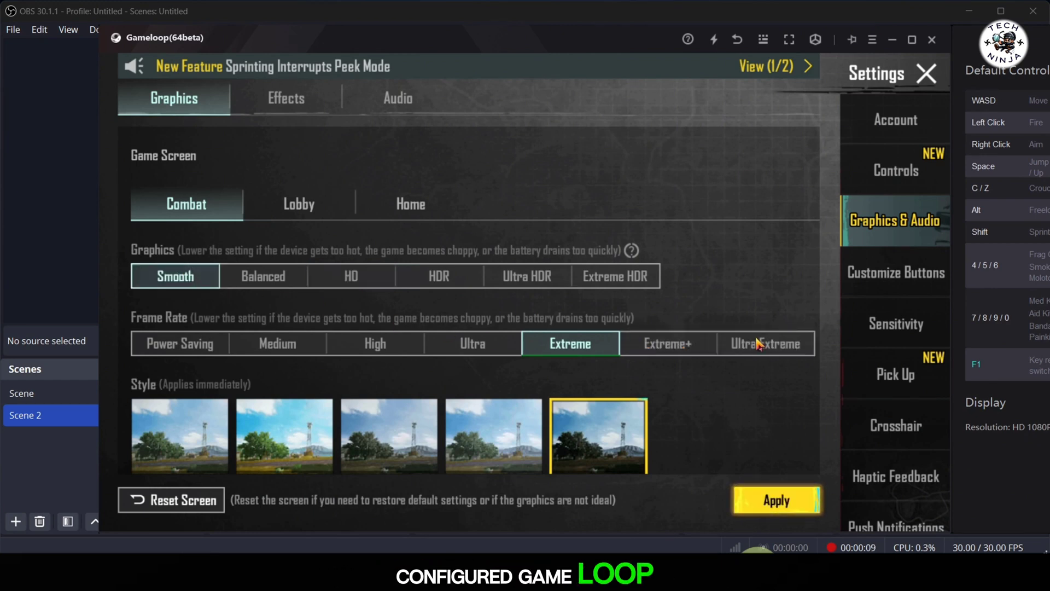
pyautogui.click(765, 343)
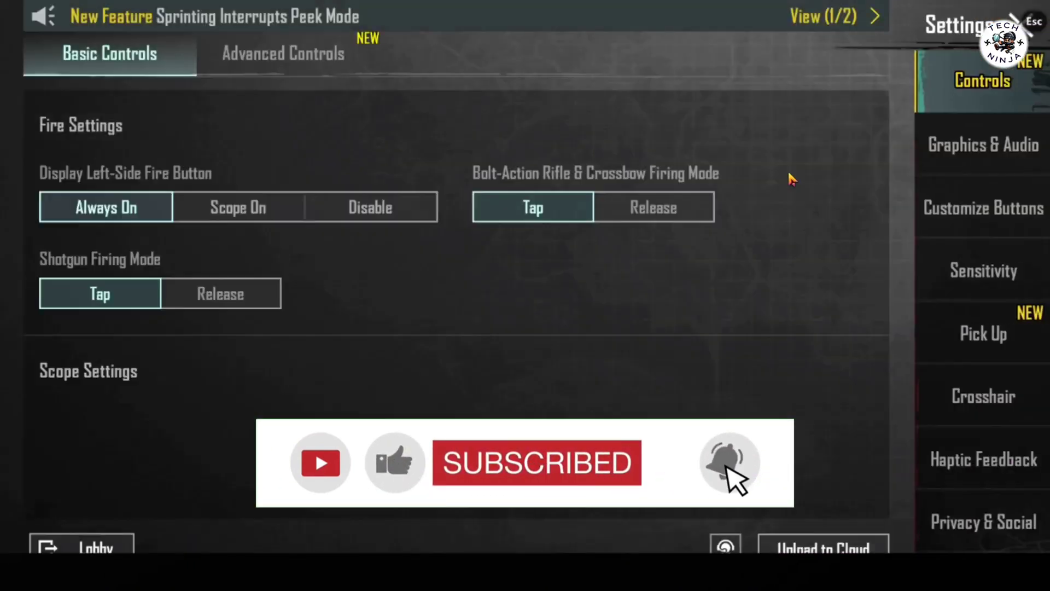
pyautogui.click(981, 143)
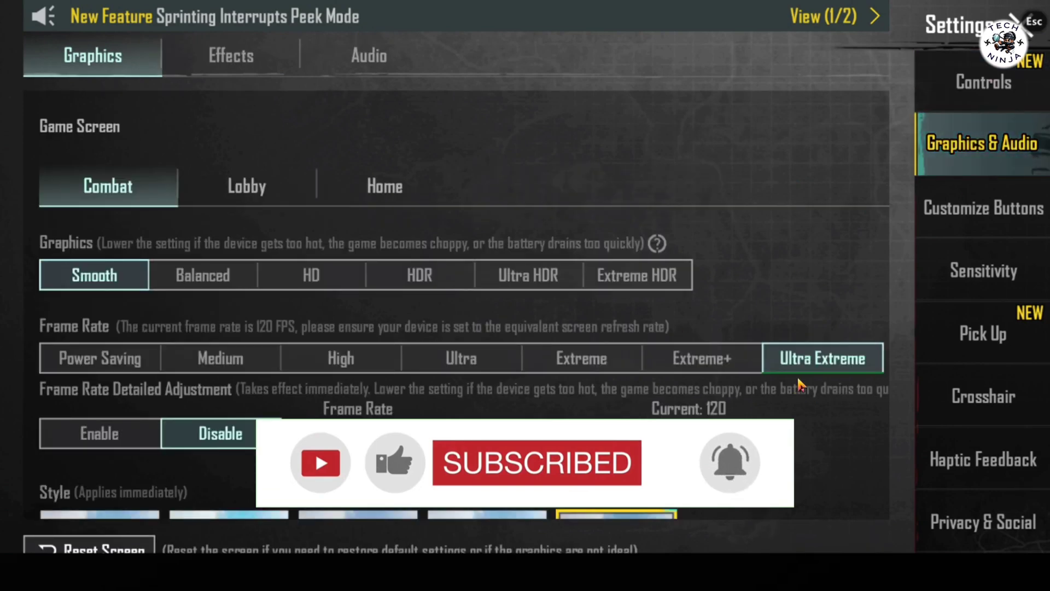
pyautogui.click(982, 82)
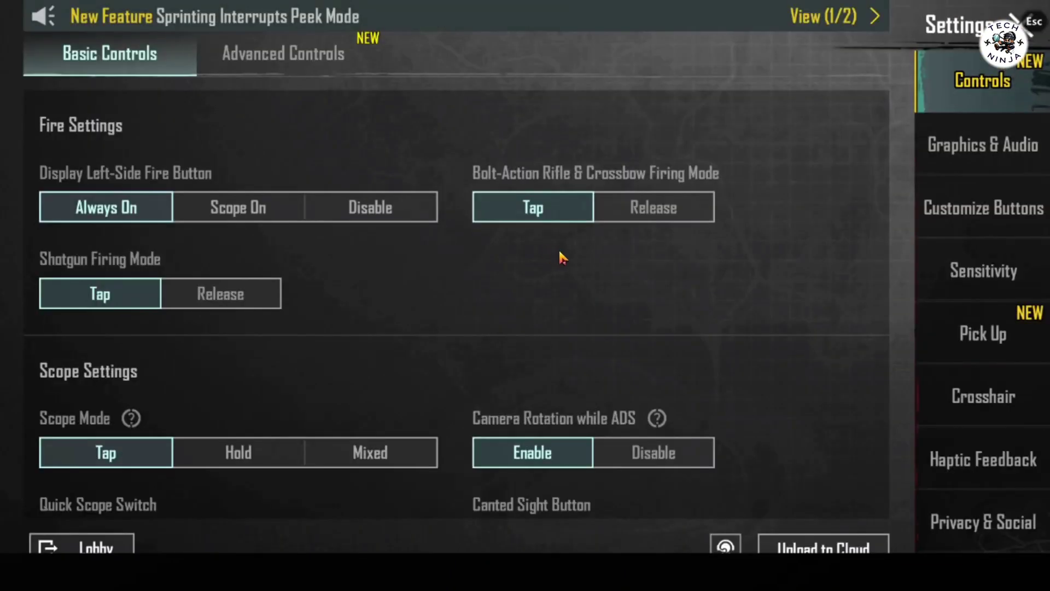